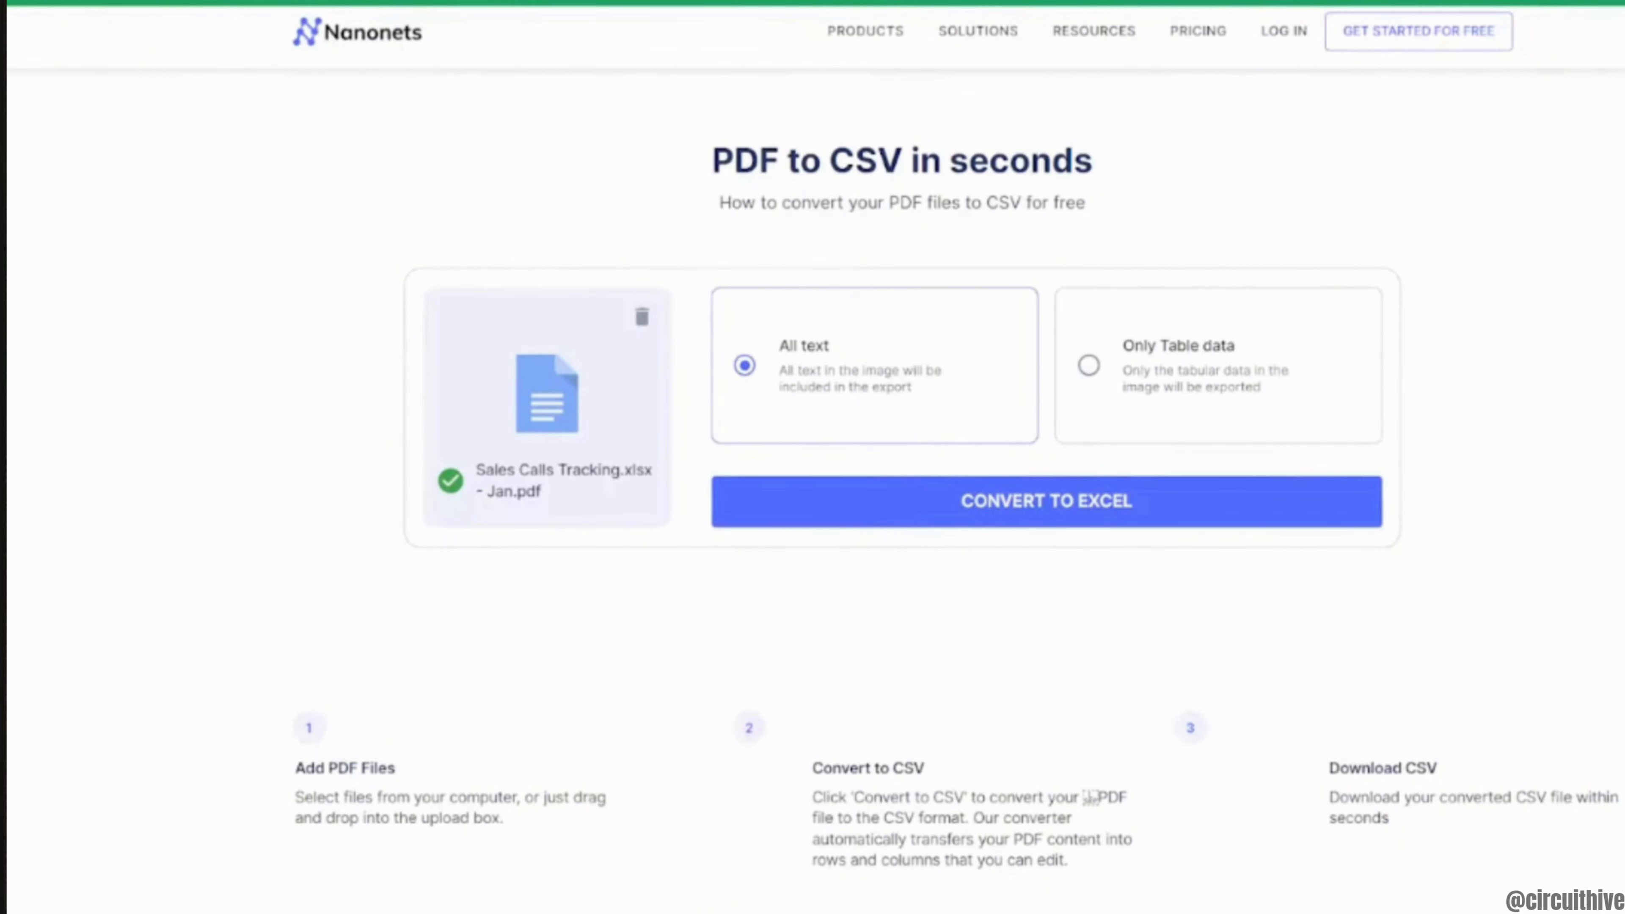
# Convert the Sales Calls Tracking Jan PDF with 'Only Table data' and download the resulting .CSV.
pyautogui.click(1049, 286)
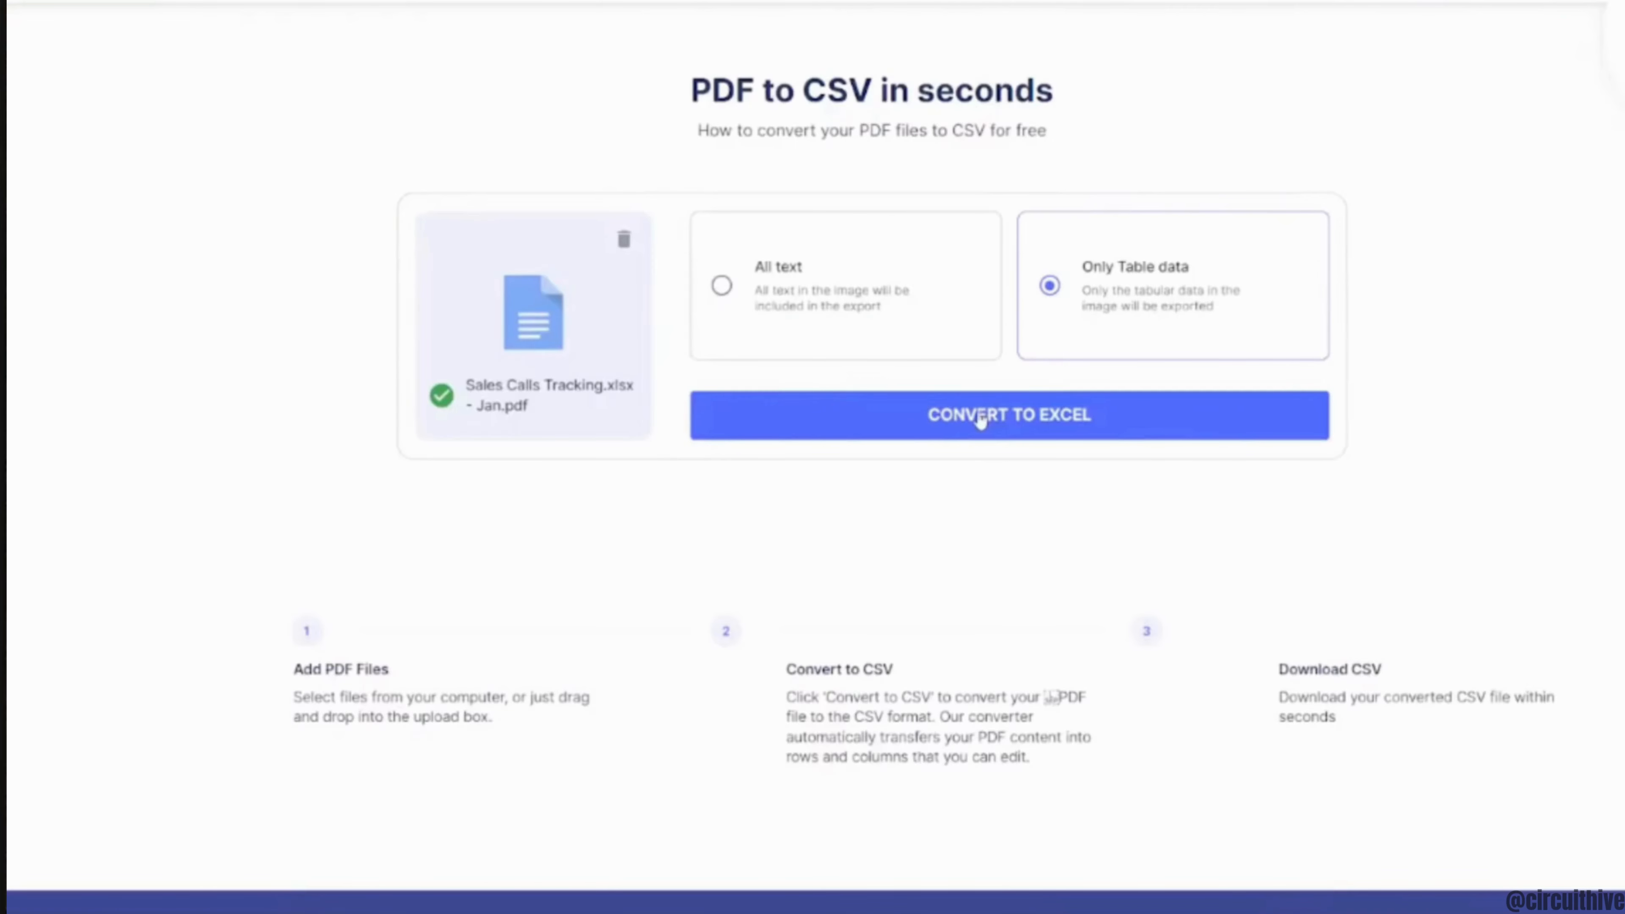
pyautogui.click(1009, 415)
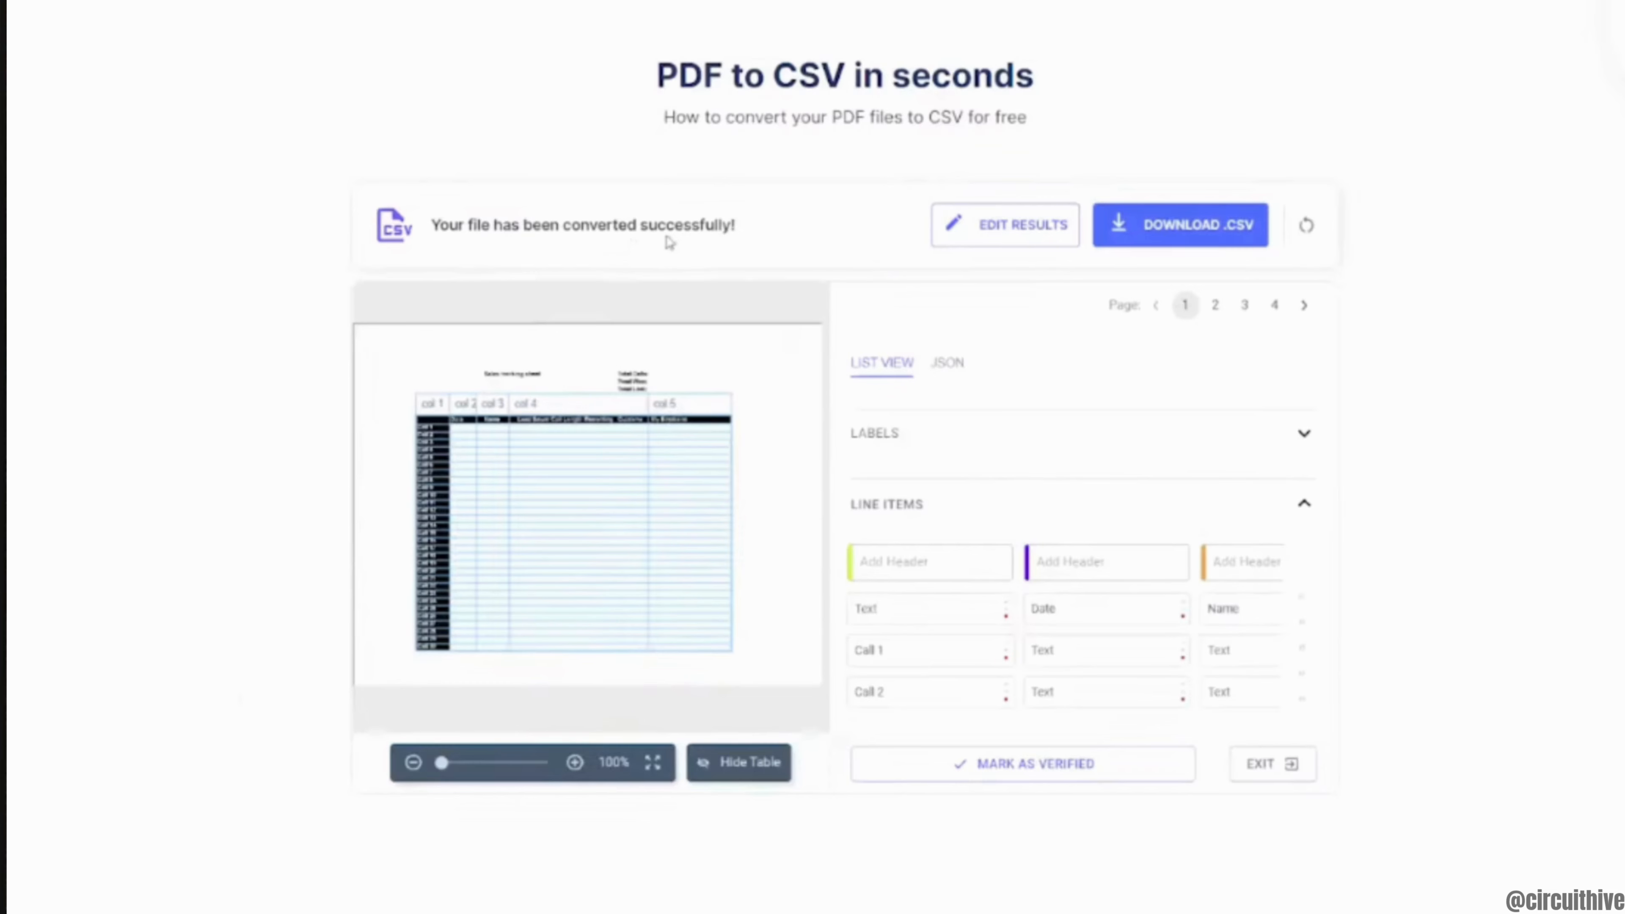
pyautogui.click(90, 40)
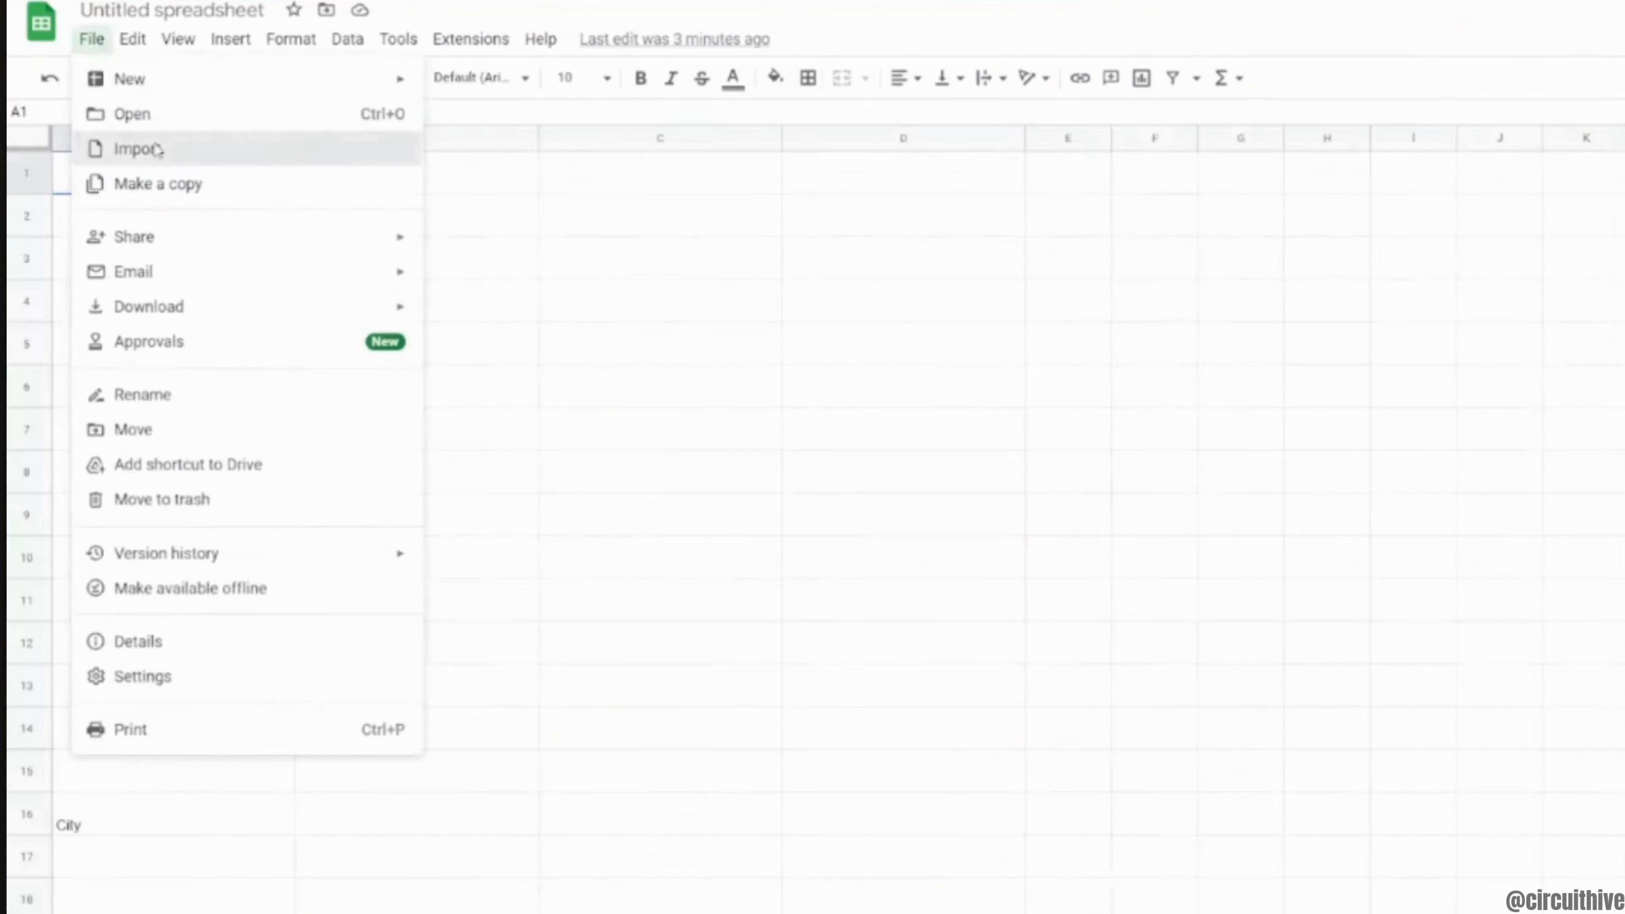
# Import data (2).csv from the device as a new spreadsheet showing Date and Name call rows.
pyautogui.click(136, 148)
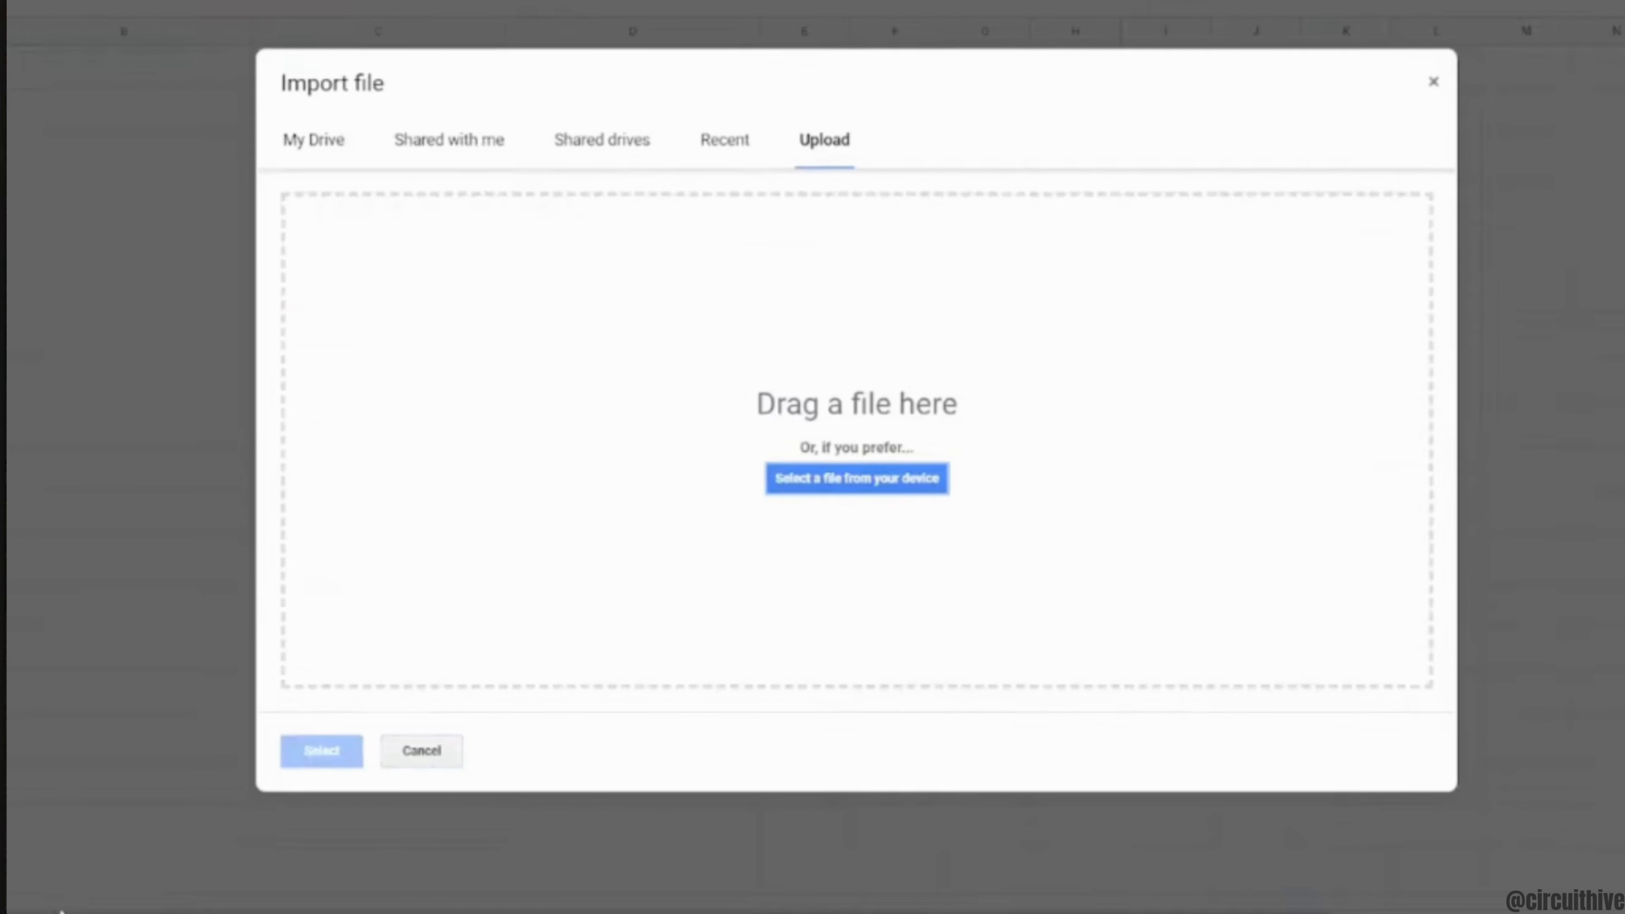
pyautogui.click(856, 478)
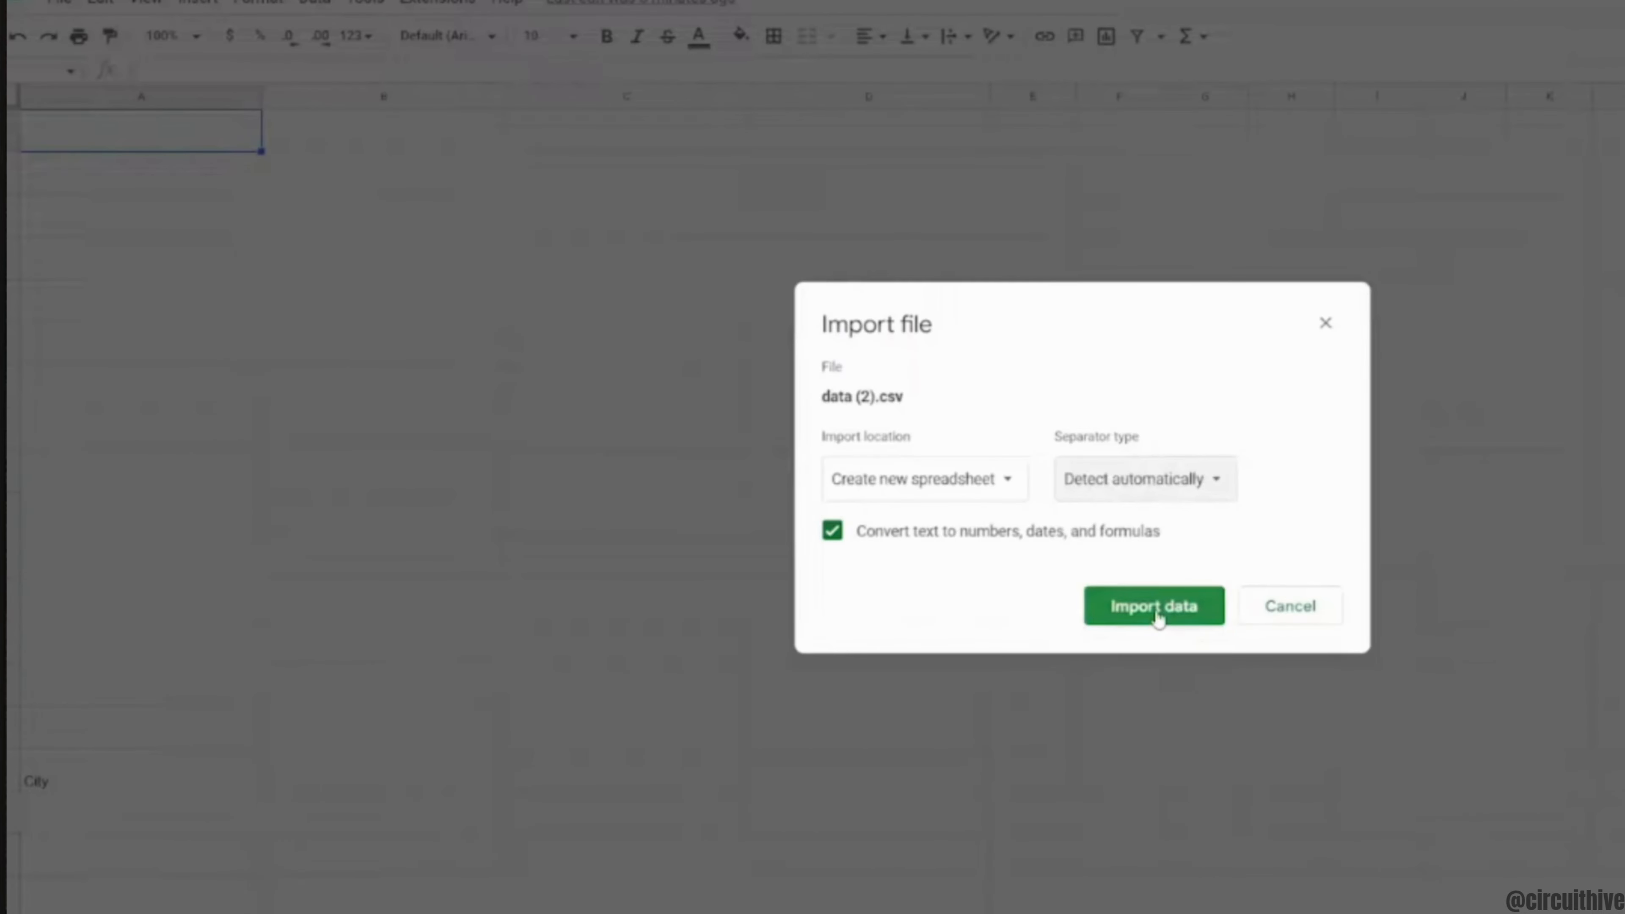
pyautogui.click(1153, 605)
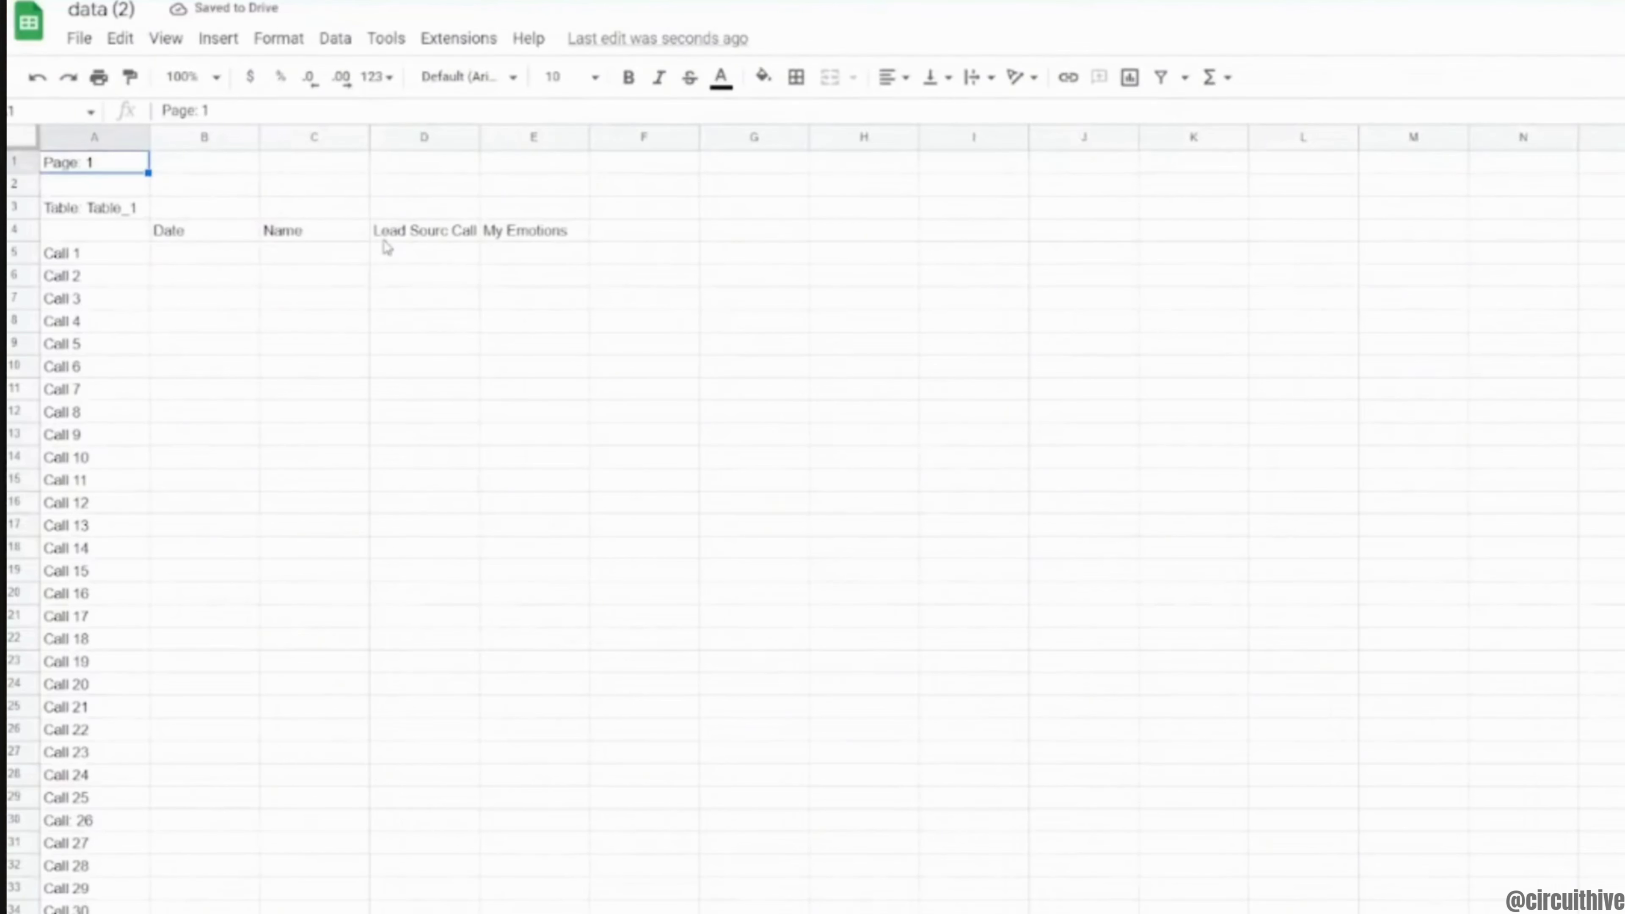